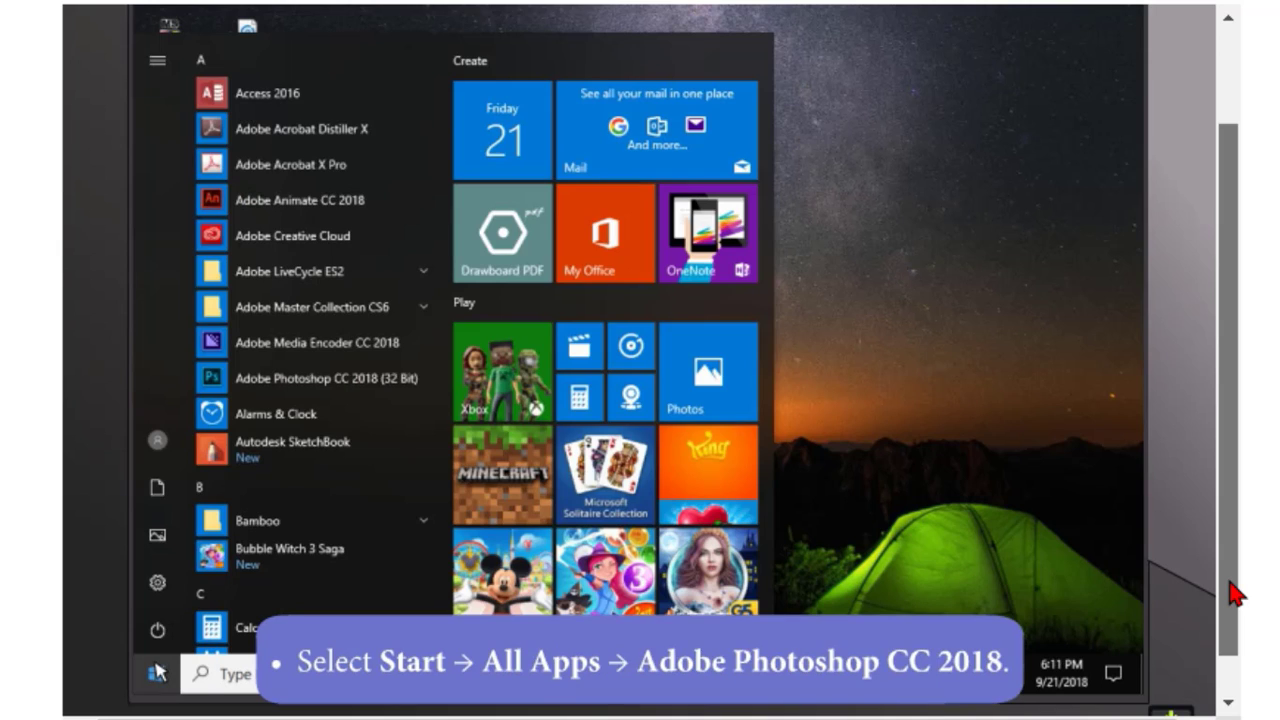
{"action": "mouse_move", "coordinate": [255, 477]}
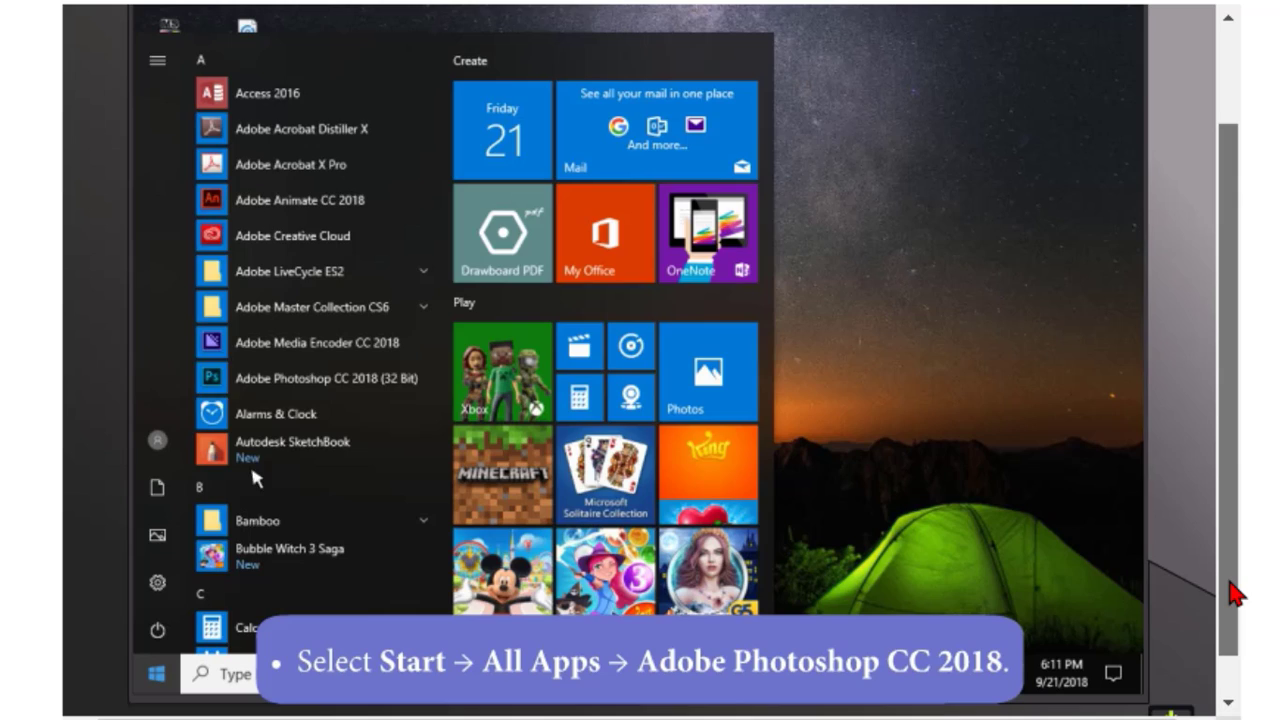
Step: Launch Photoshop CC 2018 and start a new document from the Welcome screen
{"action": "left_click", "coordinate": [325, 377]}
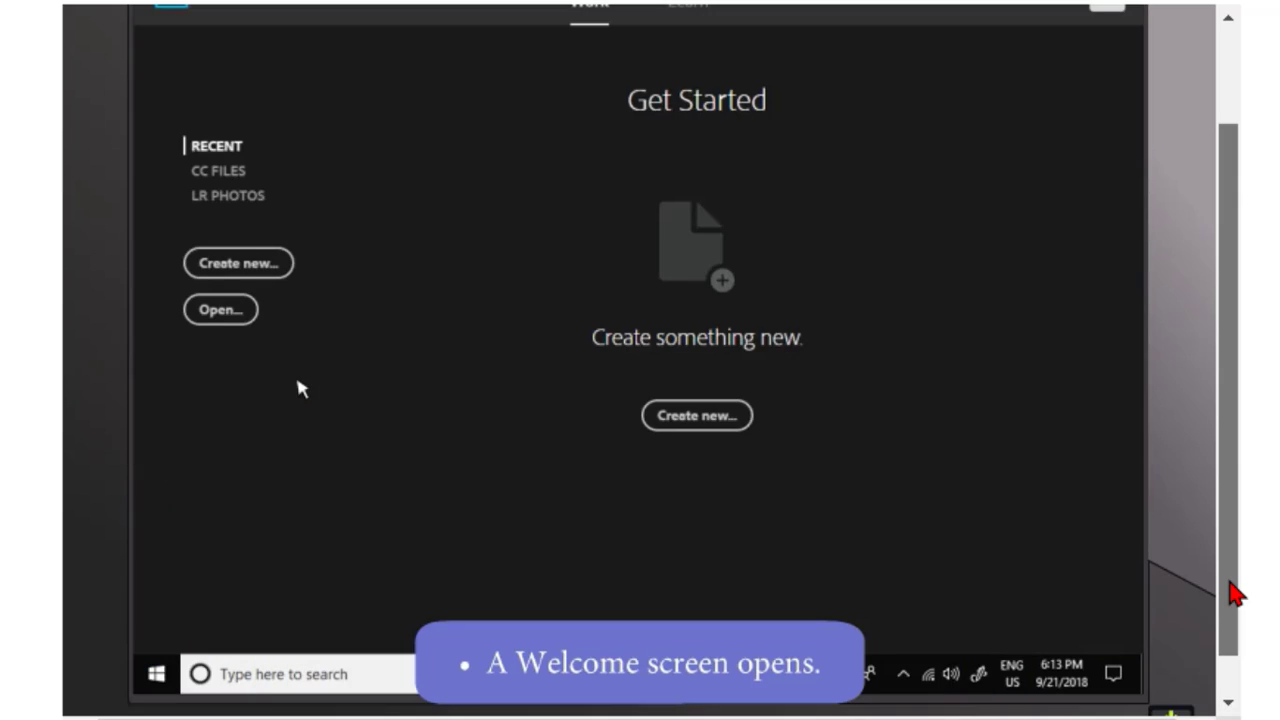
{"action": "mouse_move", "coordinate": [415, 400]}
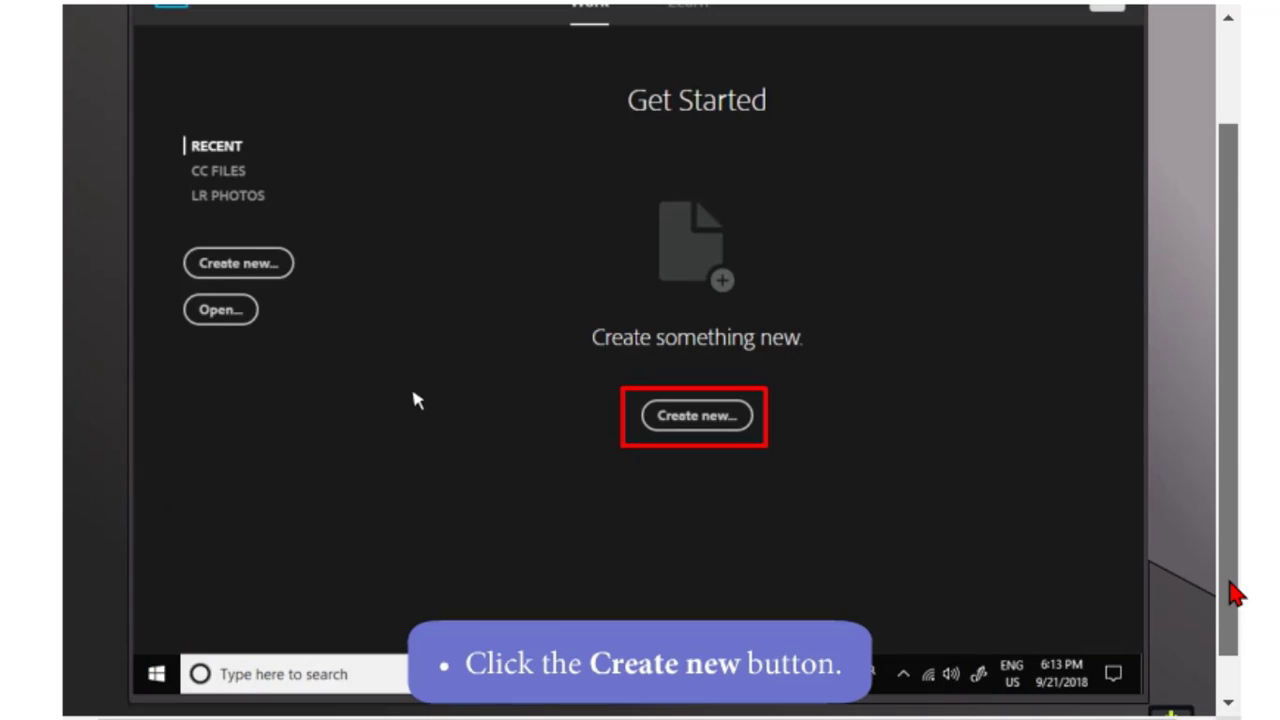
{"action": "left_click", "coordinate": [695, 416]}
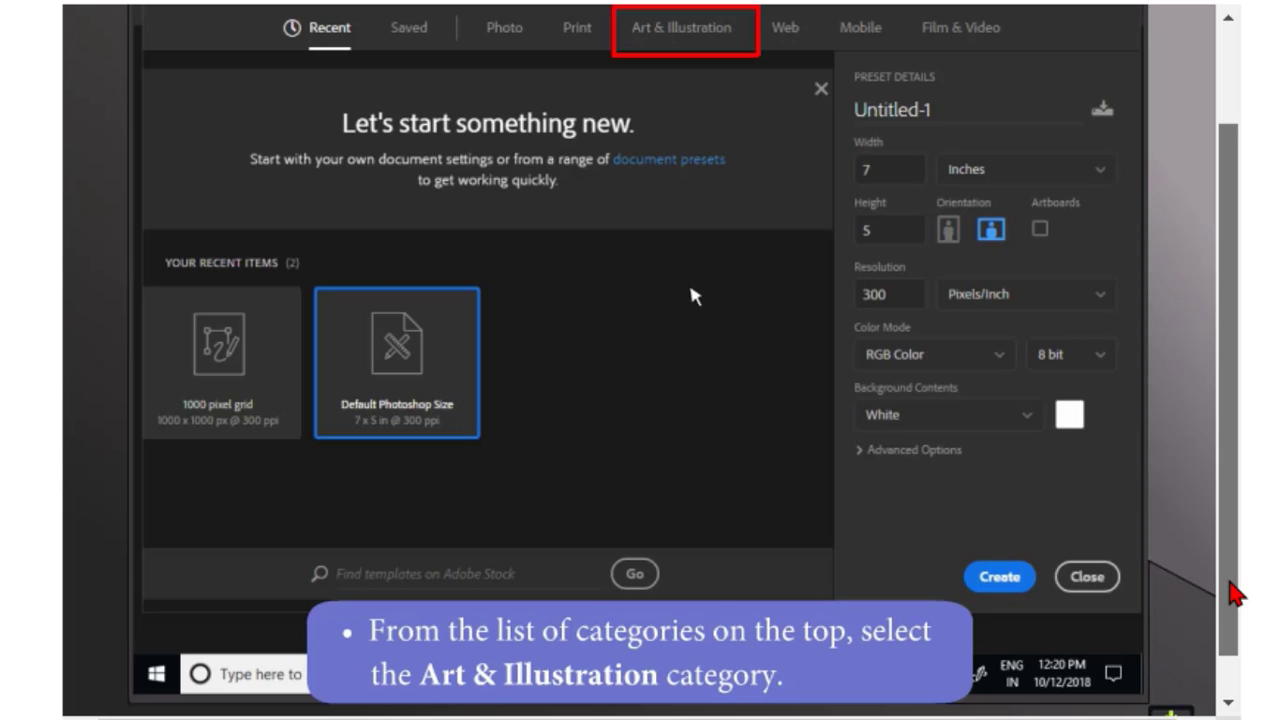
Step: Create Untitled-1 from the Art & Illustration 1000 pixel grid preset
{"action": "left_click", "coordinate": [682, 27]}
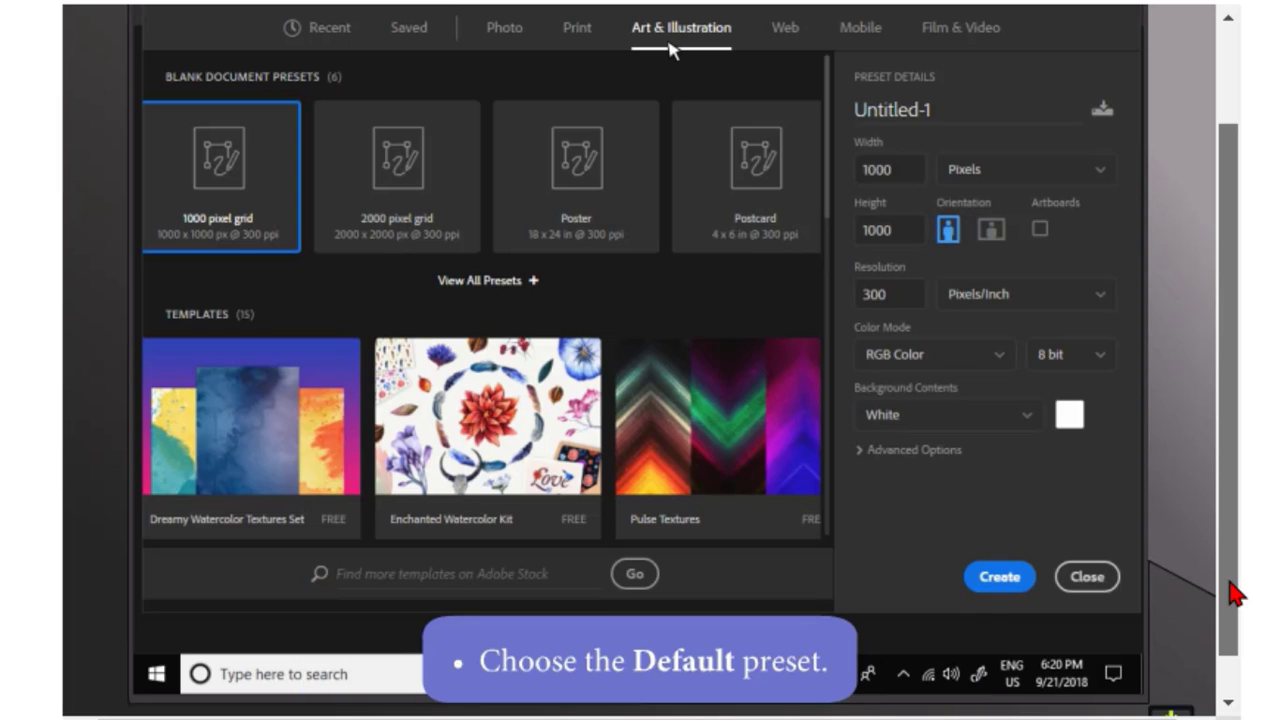
{"action": "left_click", "coordinate": [222, 175]}
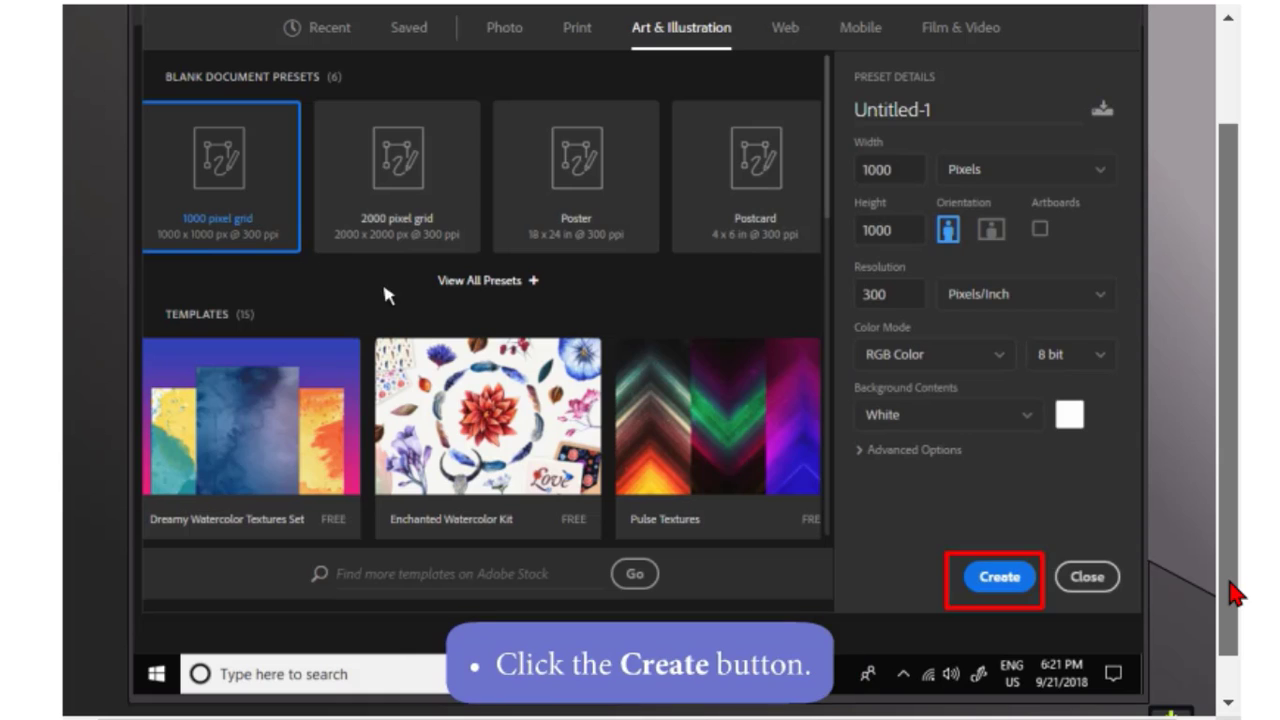
{"action": "left_click", "coordinate": [998, 576]}
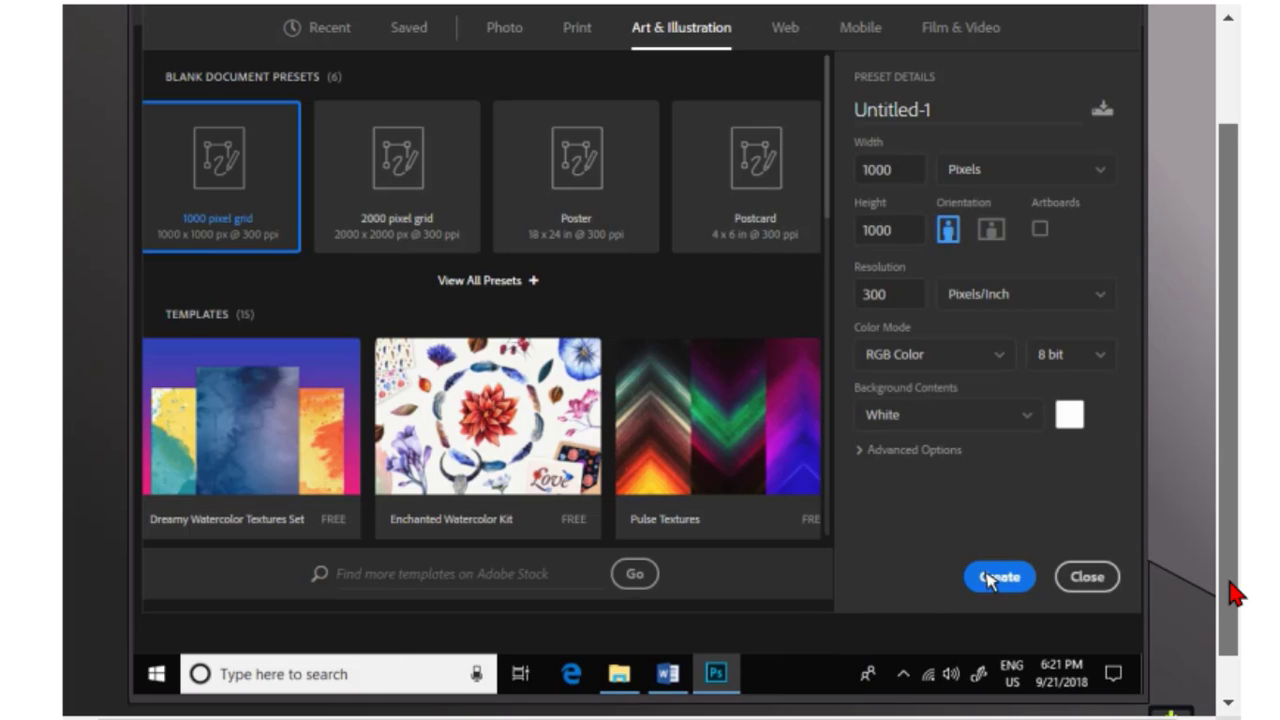
{"action": "left_click", "coordinate": [998, 576]}
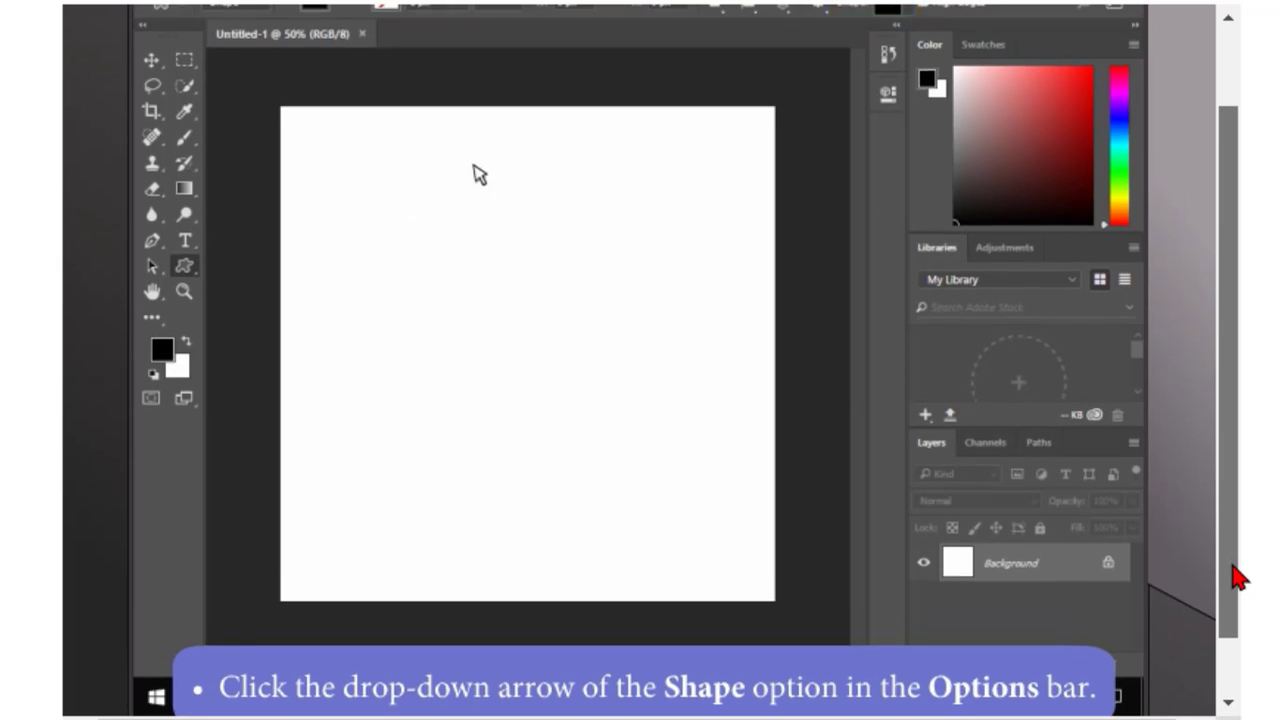
Step: Open the Custom Shape picker to choose the fleur-de-lis shape
{"action": "left_click", "coordinate": [897, 37]}
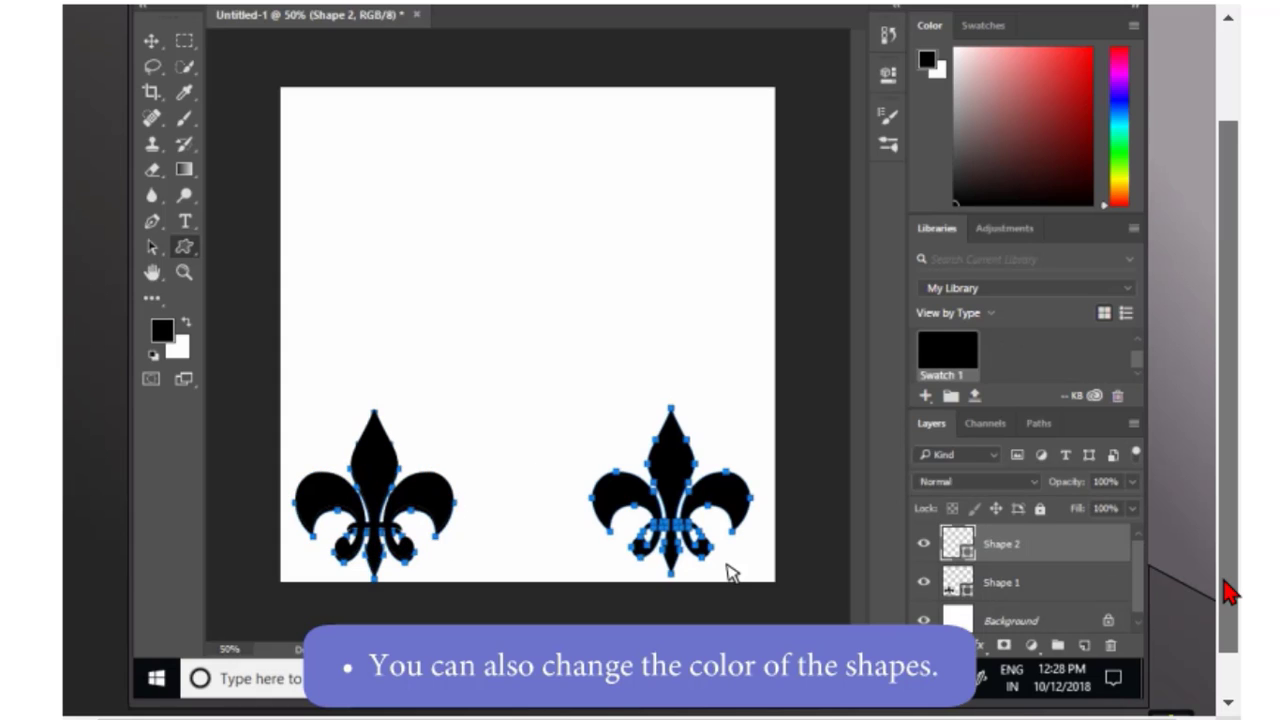
{"action": "mouse_move", "coordinate": [408, 121]}
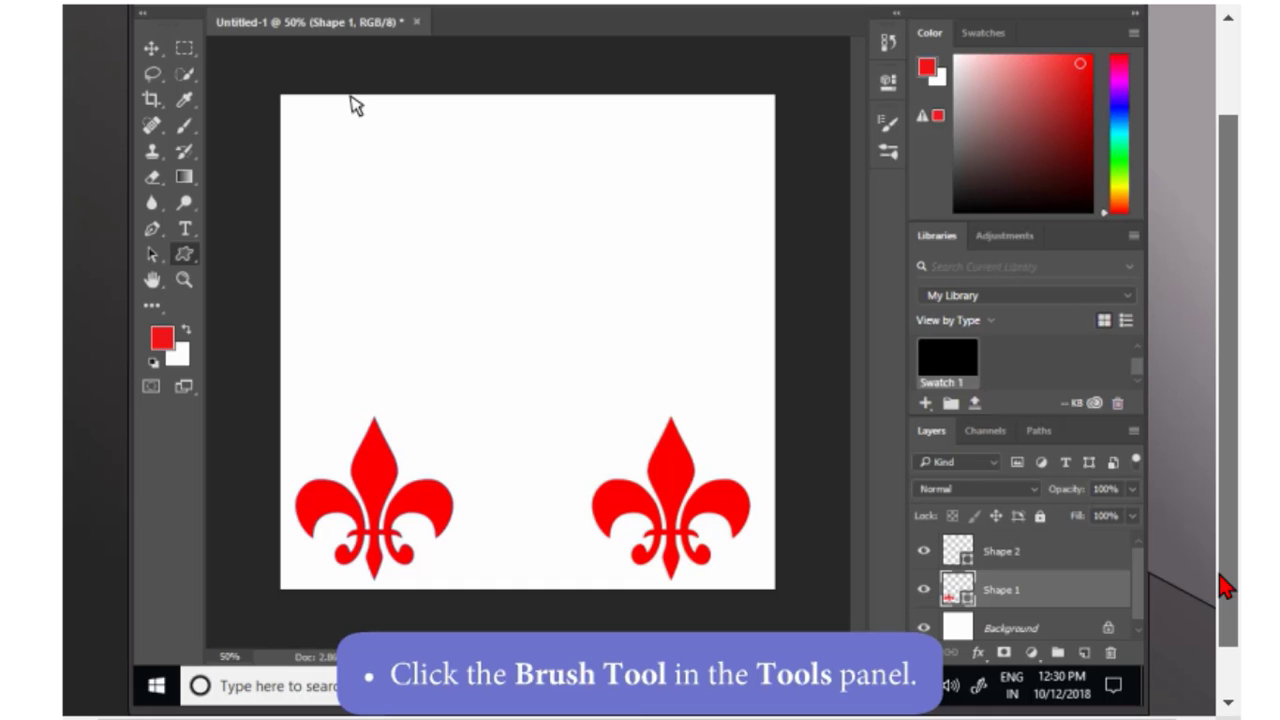
Step: Select the Brush Tool and a large brush from Kyle's Spatter Brushes
{"action": "left_click", "coordinate": [186, 128]}
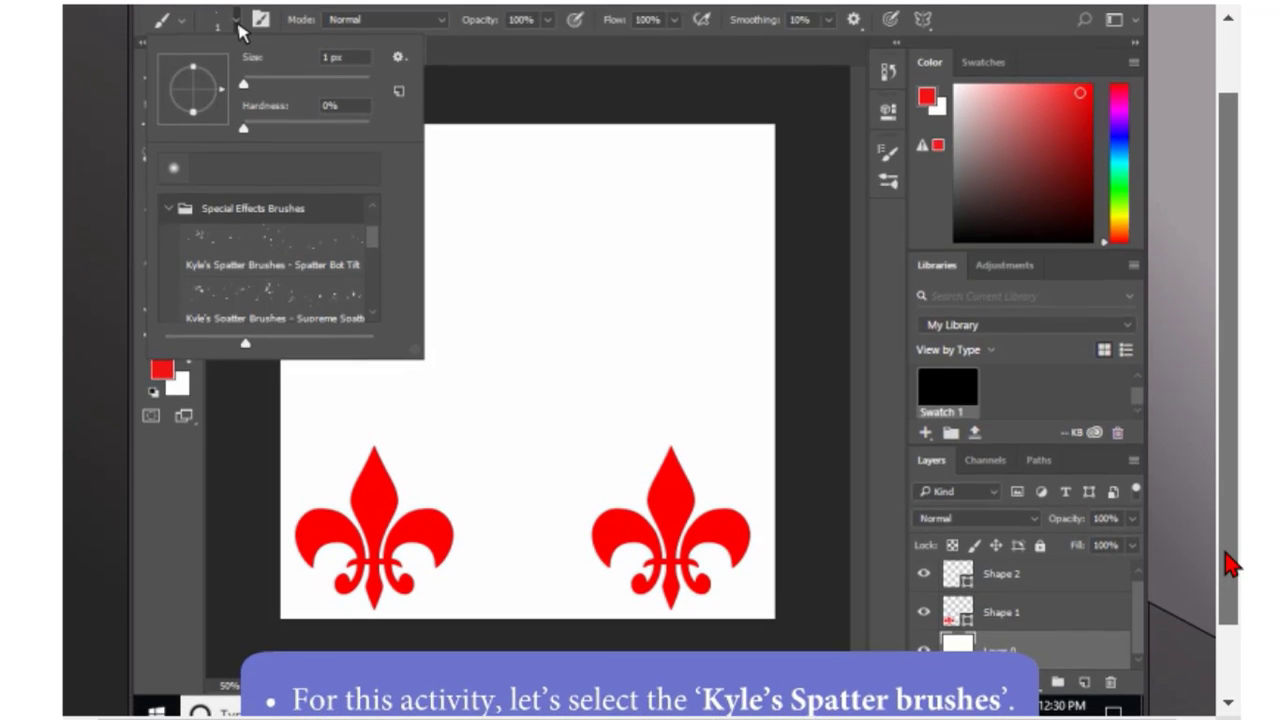
{"action": "left_click", "coordinate": [270, 257]}
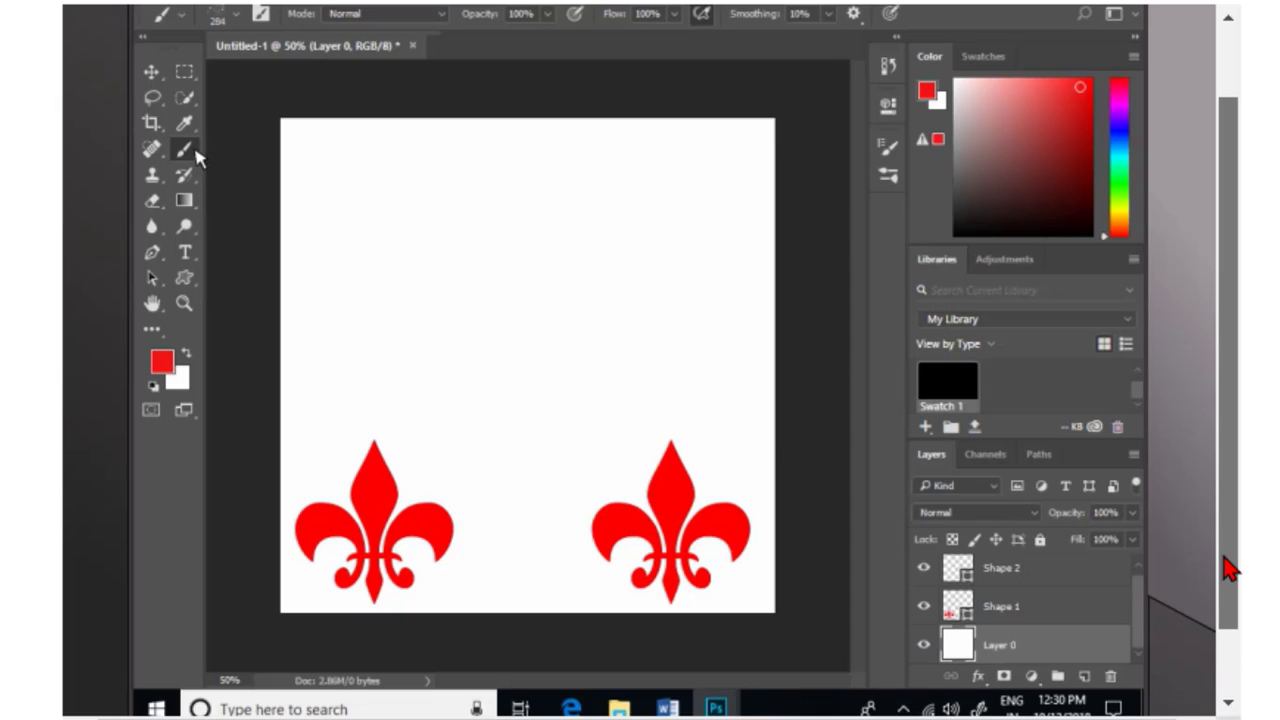
Step: Set the foreground colour to dark red, then switch it to yellow-green
{"action": "left_click", "coordinate": [157, 363]}
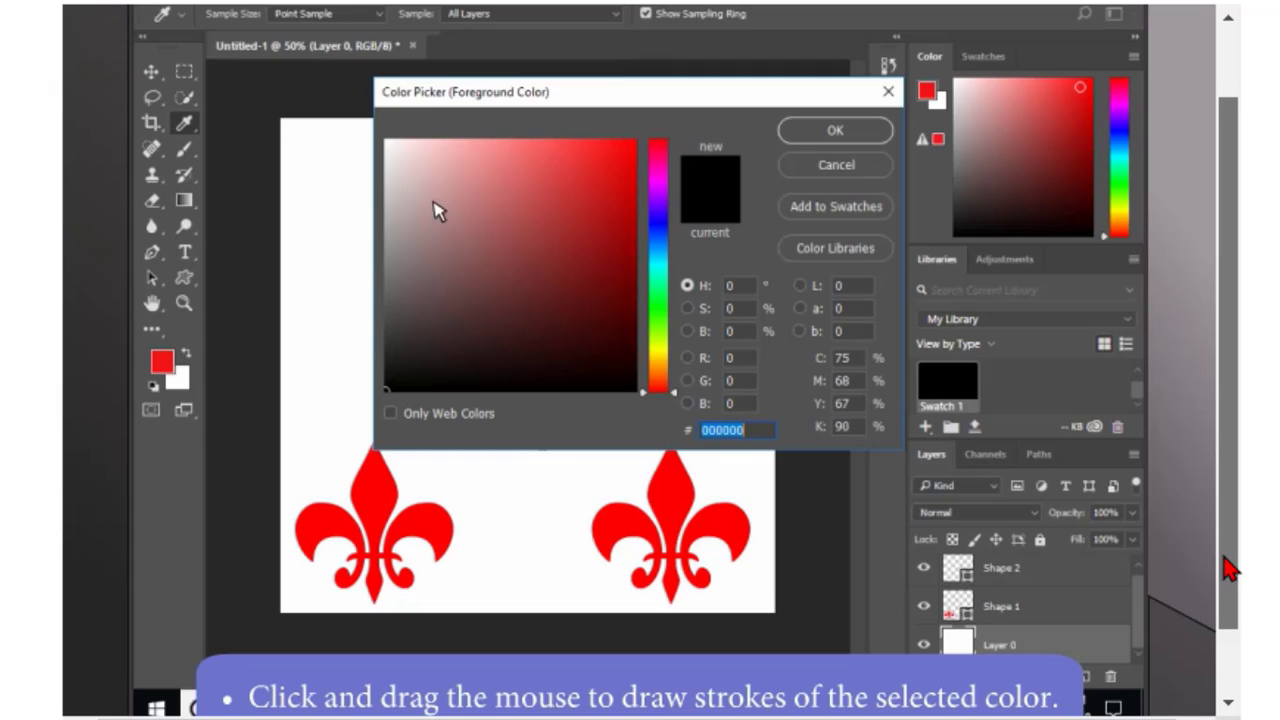
{"action": "left_click", "coordinate": [542, 213]}
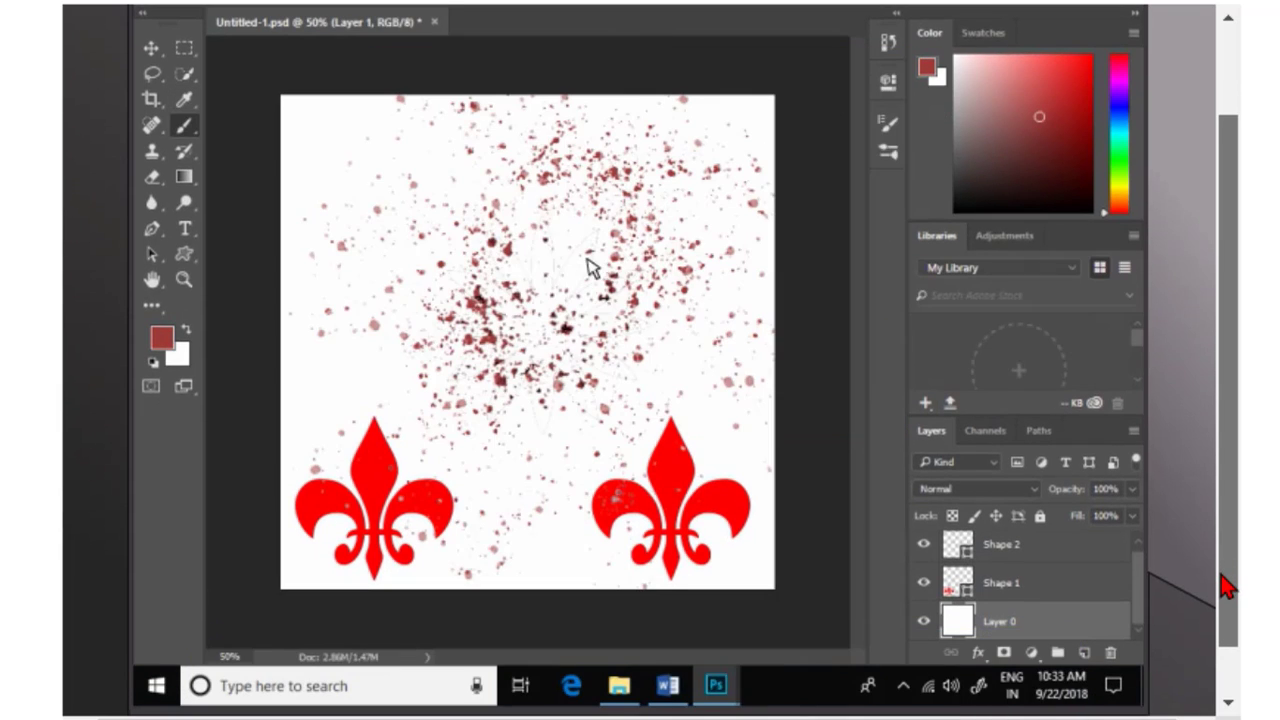
{"action": "left_click", "coordinate": [159, 337]}
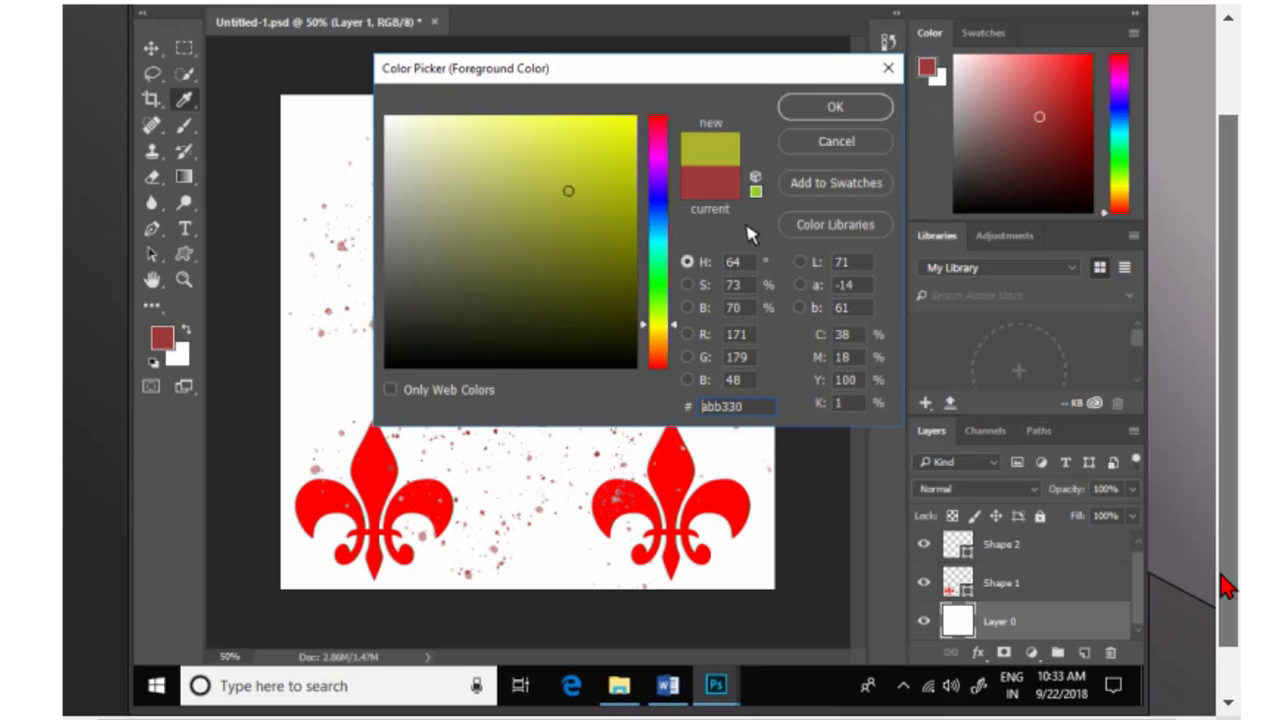
{"action": "left_click", "coordinate": [834, 107]}
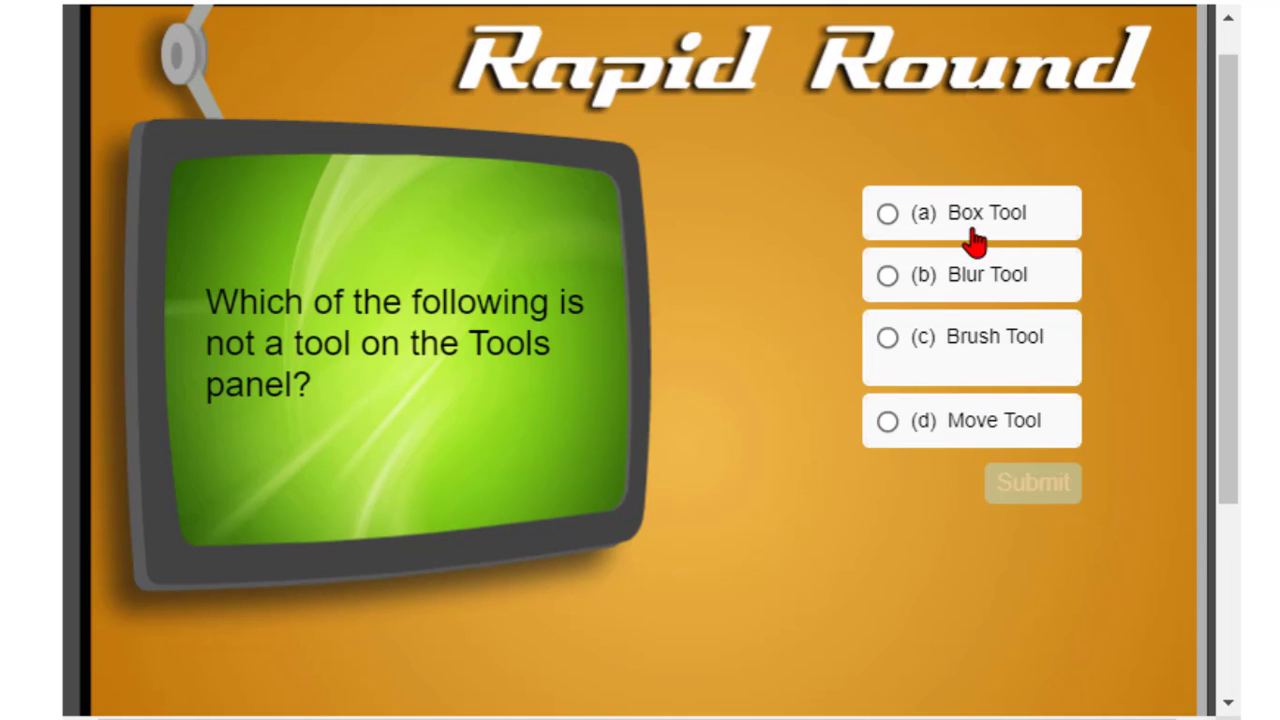
Step: Answer the quiz with (a) Box Tool and continue
{"action": "left_click", "coordinate": [888, 212]}
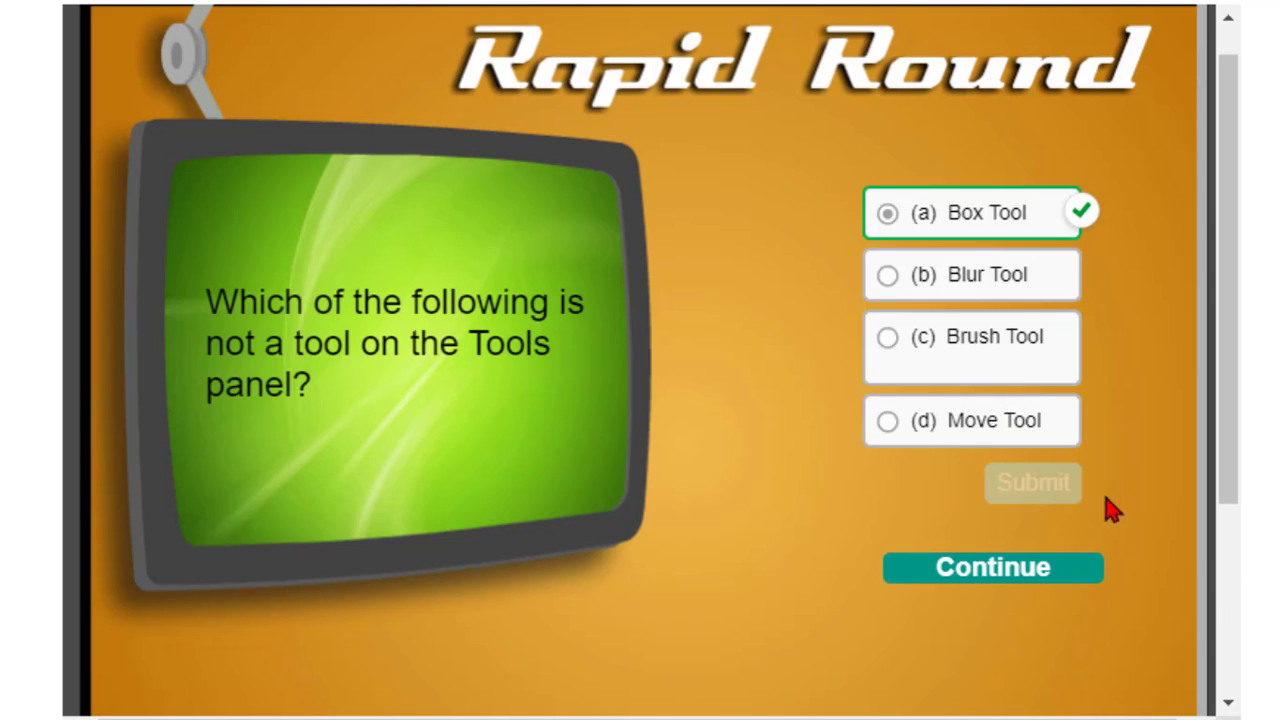
{"action": "mouse_move", "coordinate": [1092, 593]}
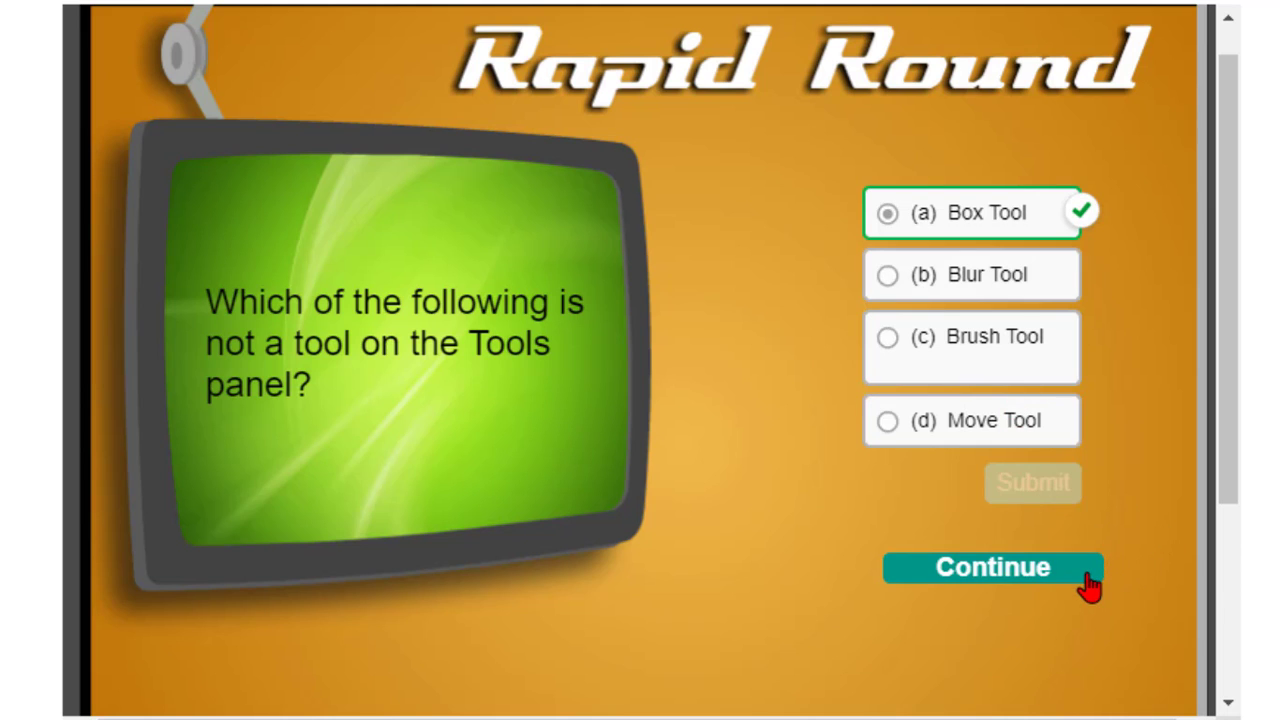
{"action": "left_click", "coordinate": [990, 567]}
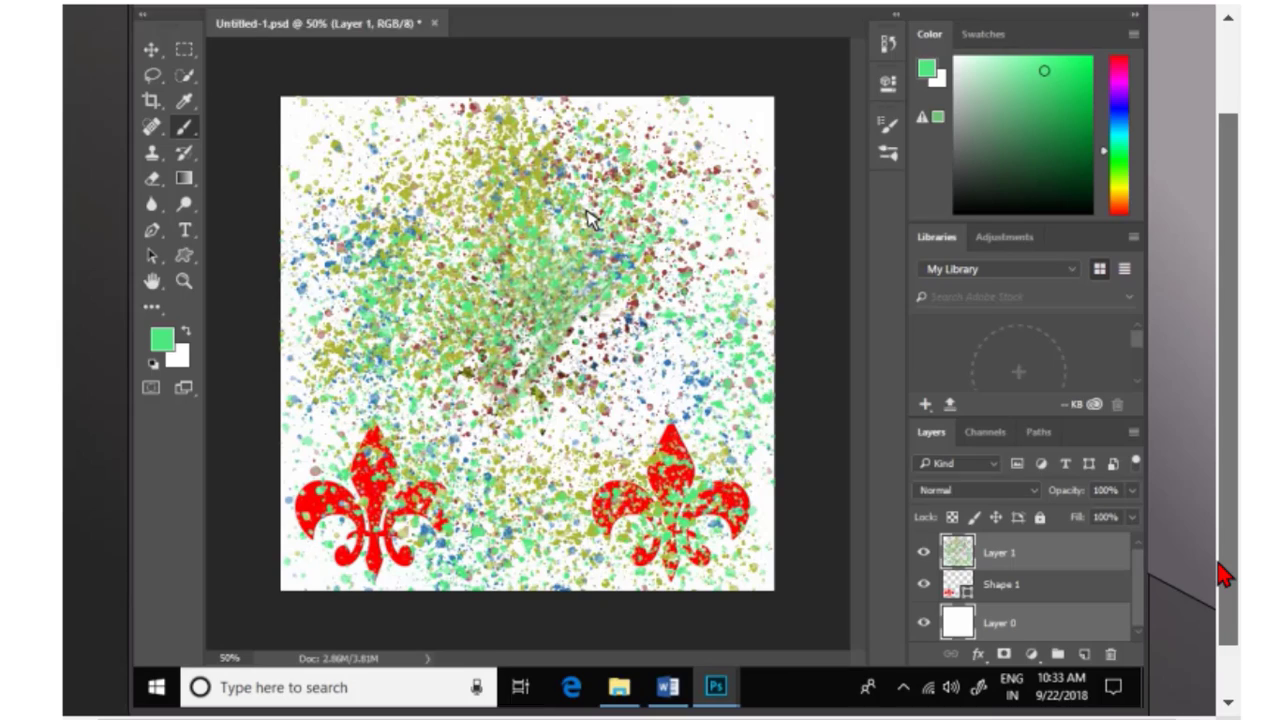